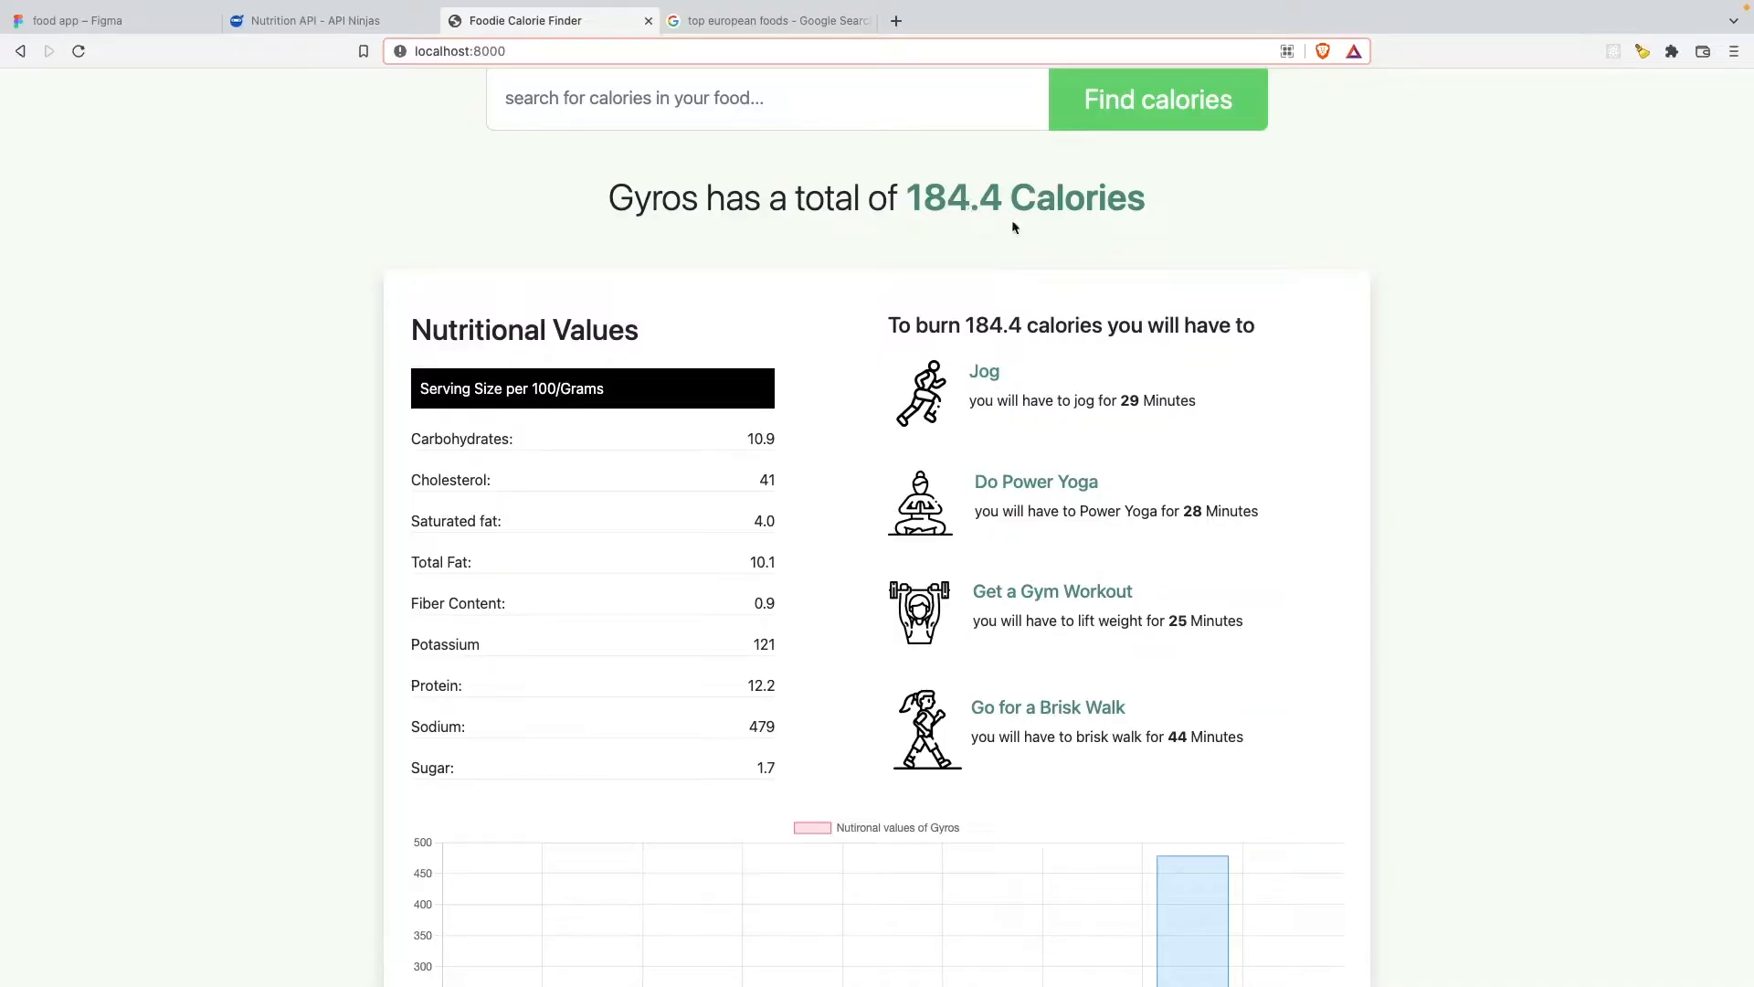
Switch to the 'top european foods' Google results listing dishes like Gyros and Pizza.
{"action": "scroll", "scroll_direction": "down", "scroll_amount": 3}
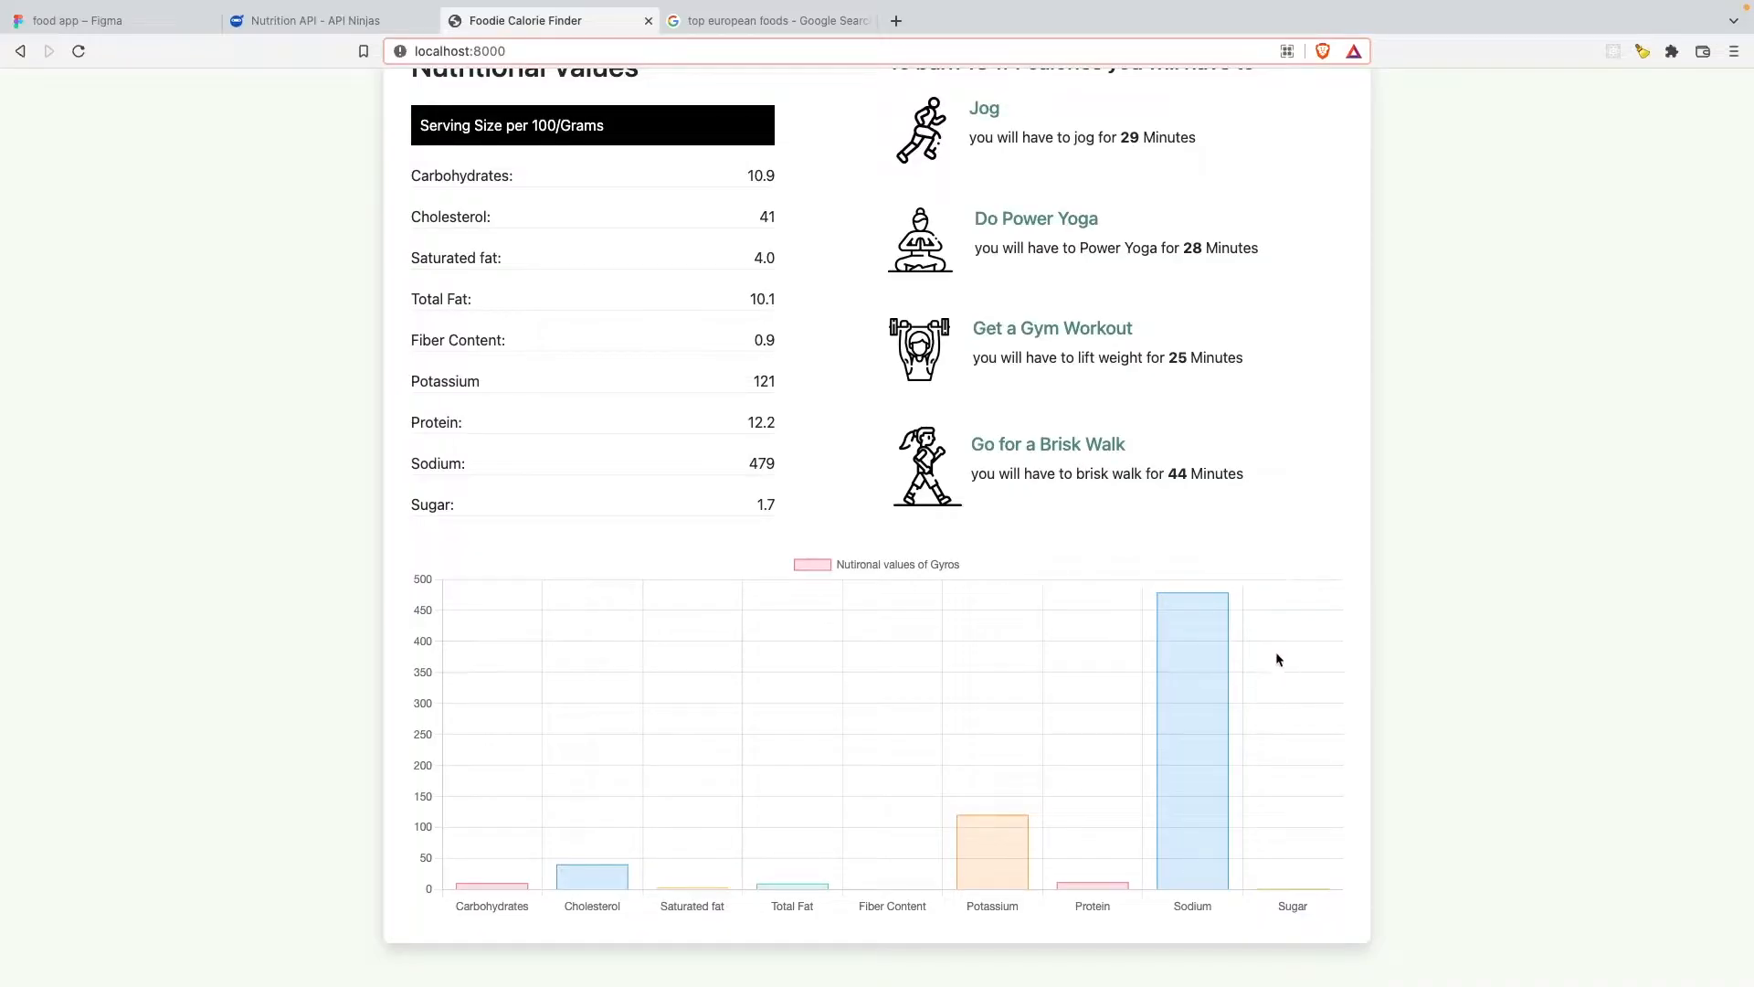
{"action": "scroll", "scroll_direction": "up", "scroll_amount": 3}
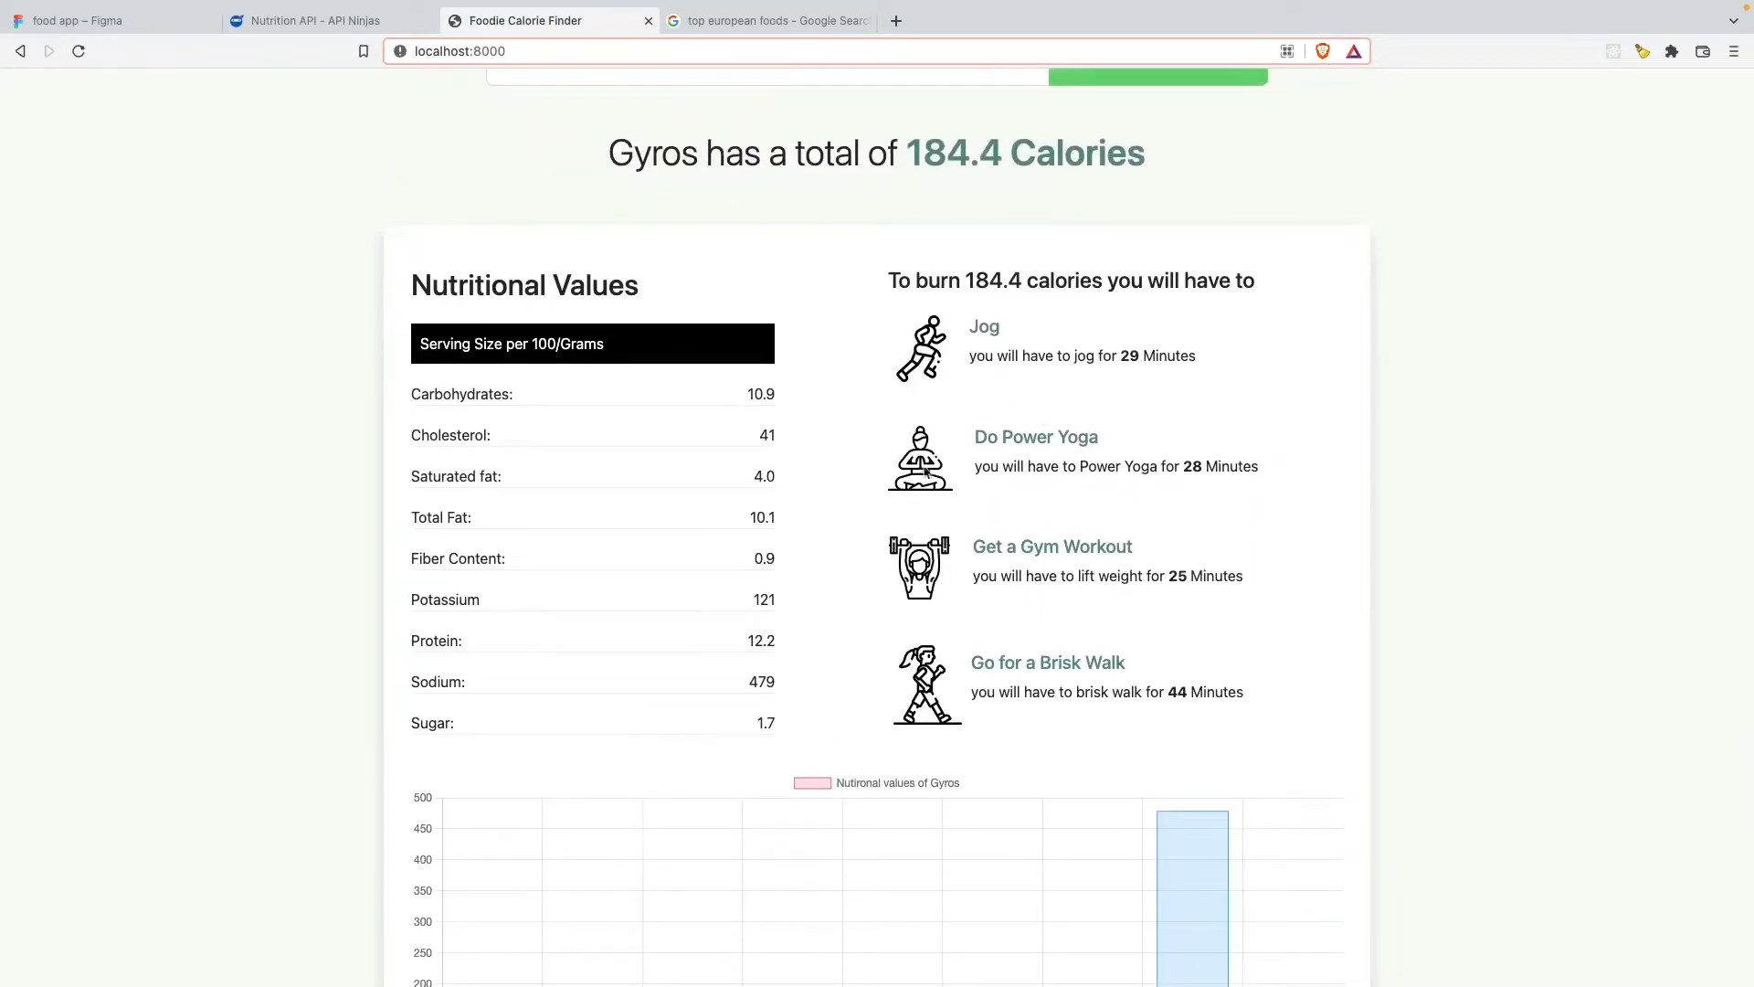
{"action": "left_click", "coordinate": [769, 20]}
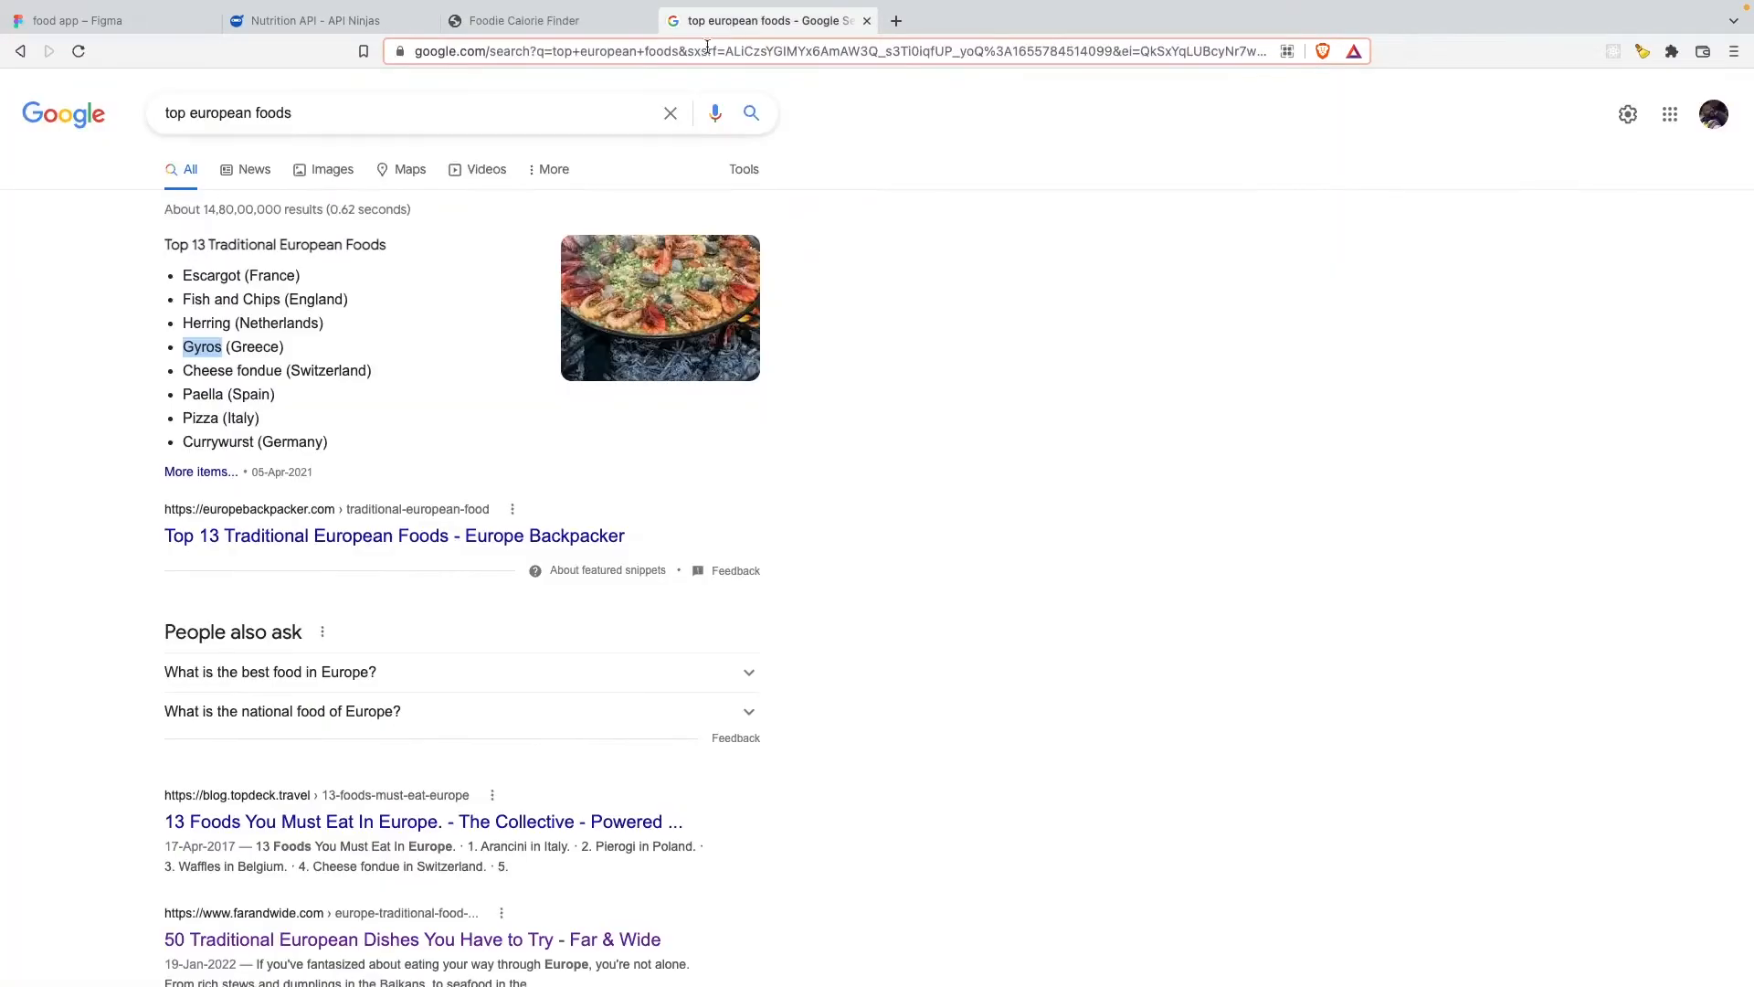
Return to the Foodie Calorie Finder tab to look up Pizza's calories.
{"action": "left_click", "coordinate": [522, 20]}
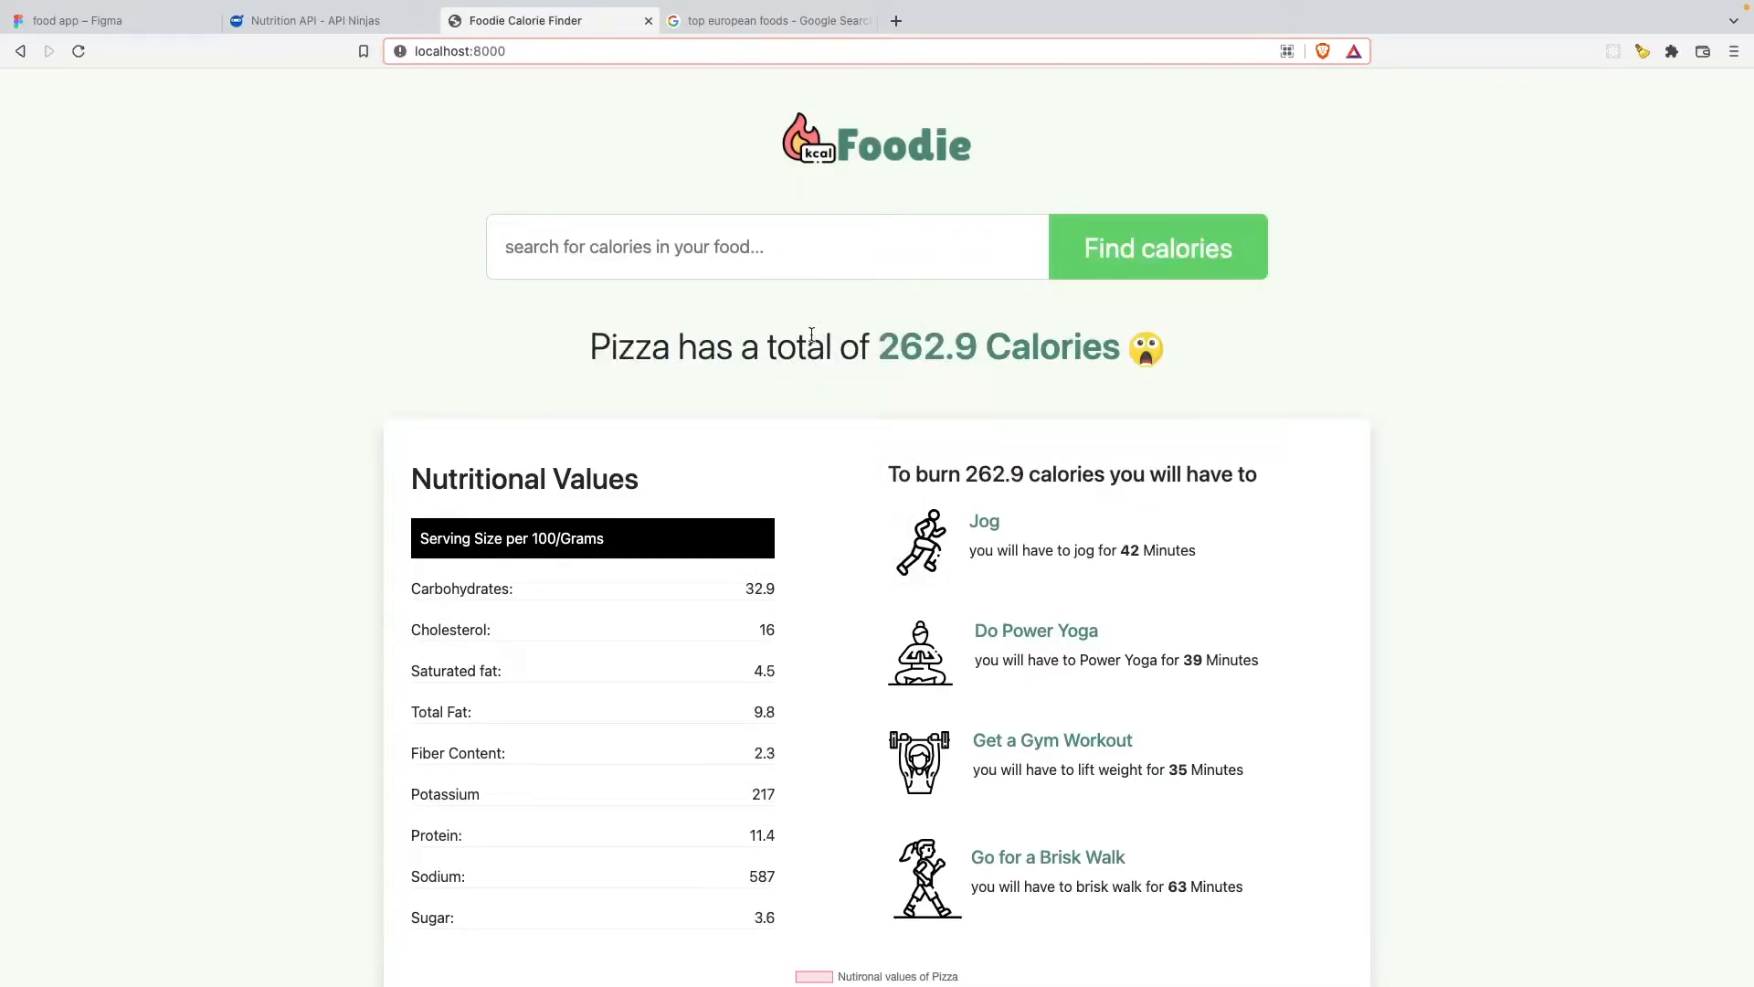